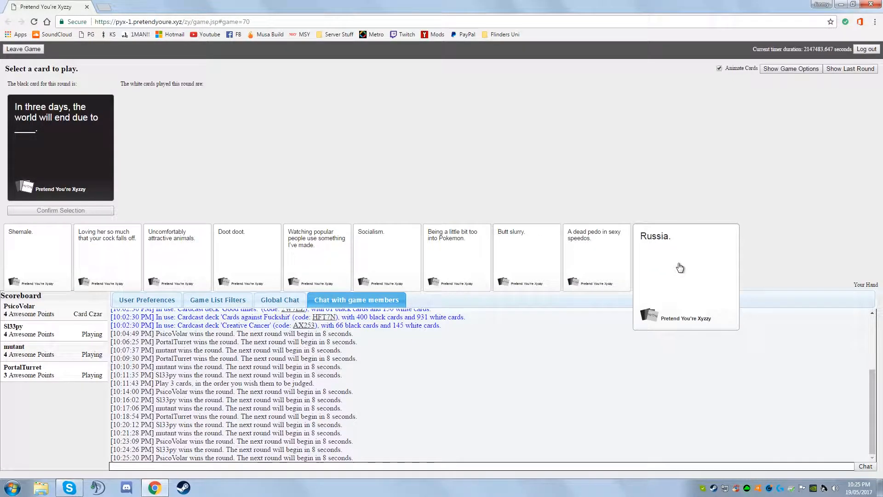
Play the 'Russia.' card as the answer to the world-ending black card
left_click(60, 209)
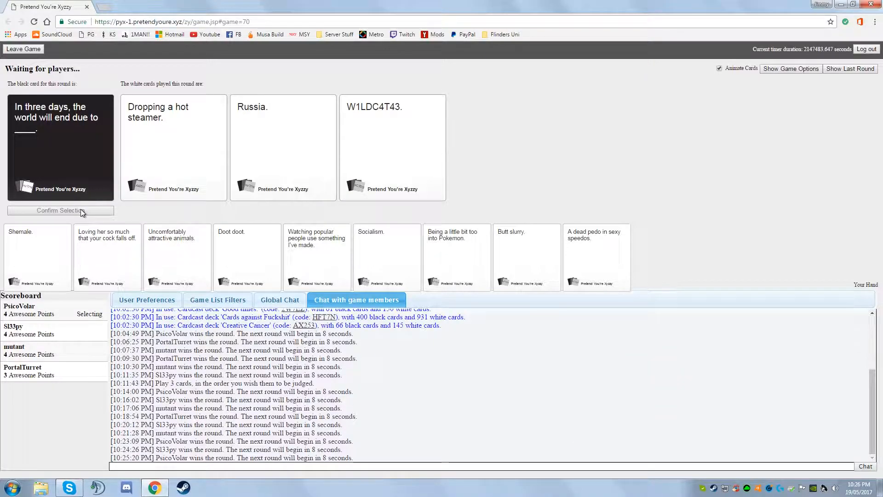
left_click(393, 147)
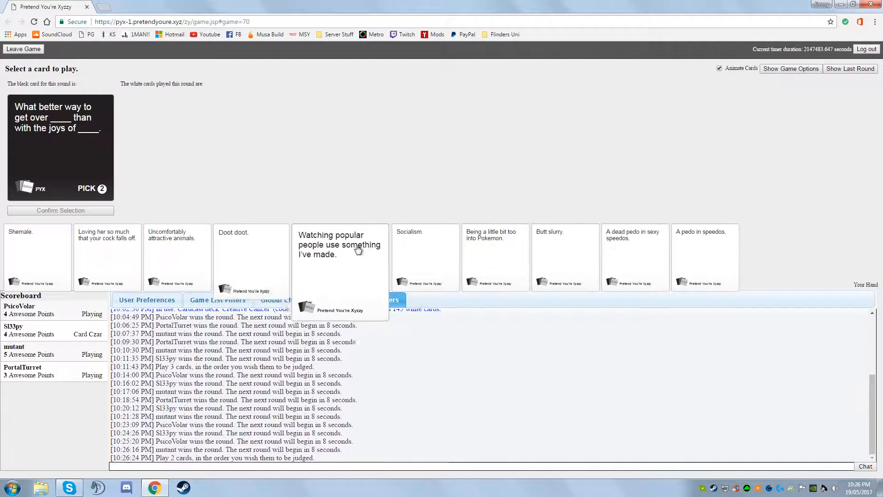
Play 'Shemale.' for the first blank and the loving-her-so-much card for the second
left_click(37, 254)
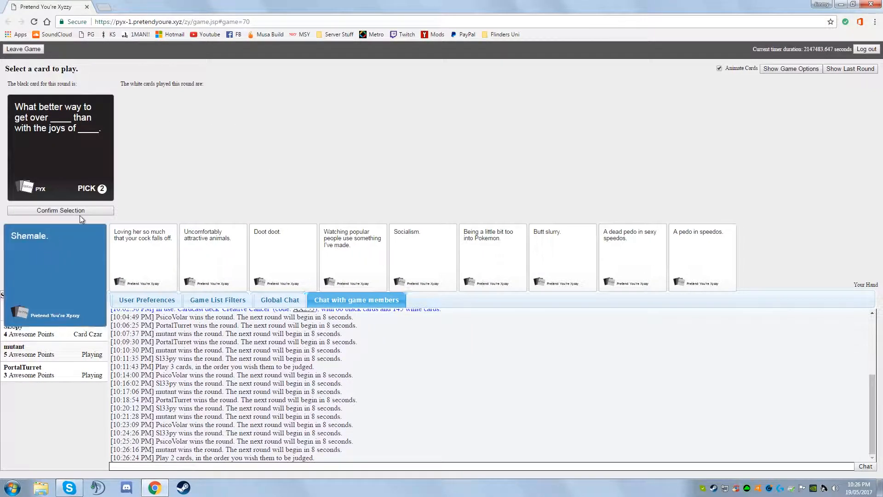
left_click(54, 276)
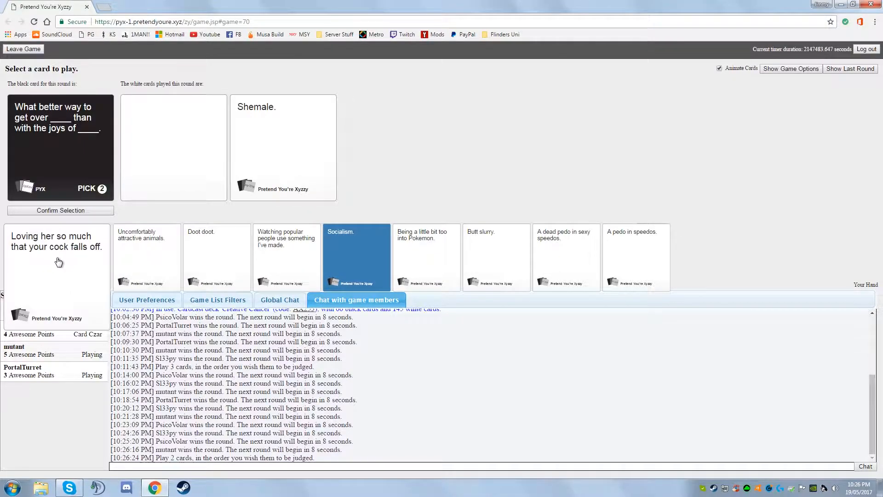
left_click(56, 254)
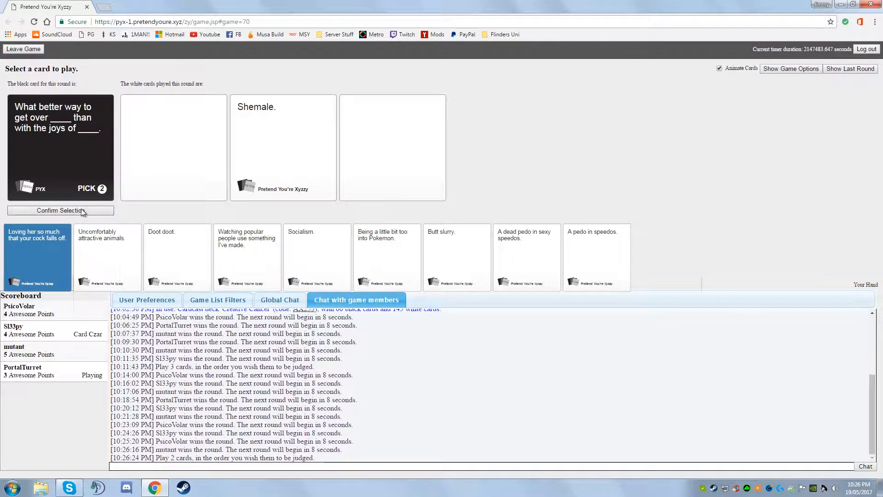
left_click(57, 209)
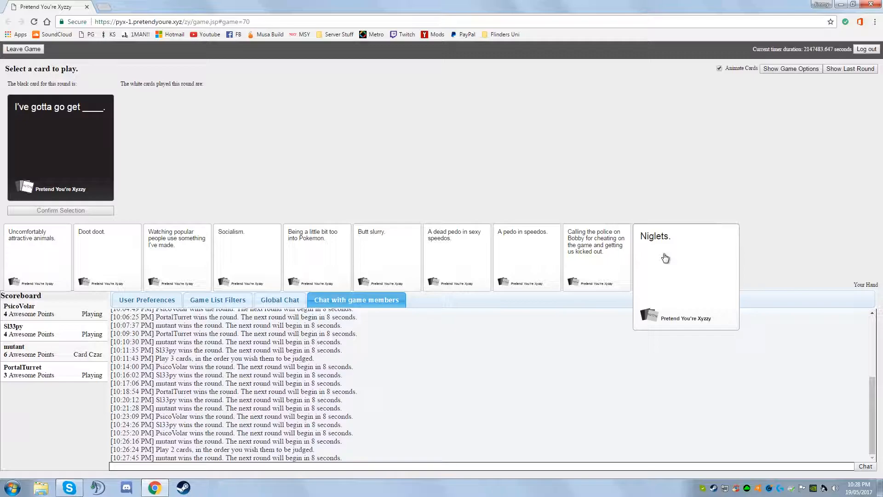
Play 'A pedo in speedos.' for the I've-gotta-go-get round and continue to the next round
left_click(527, 257)
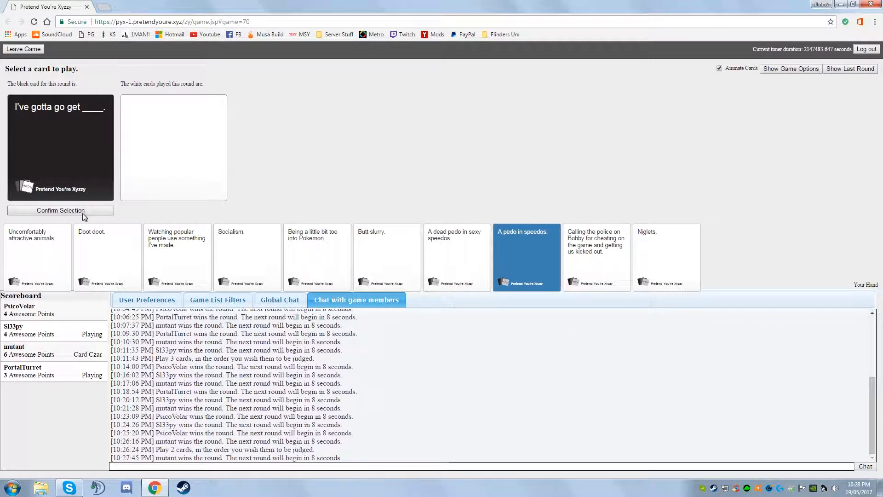
left_click(60, 210)
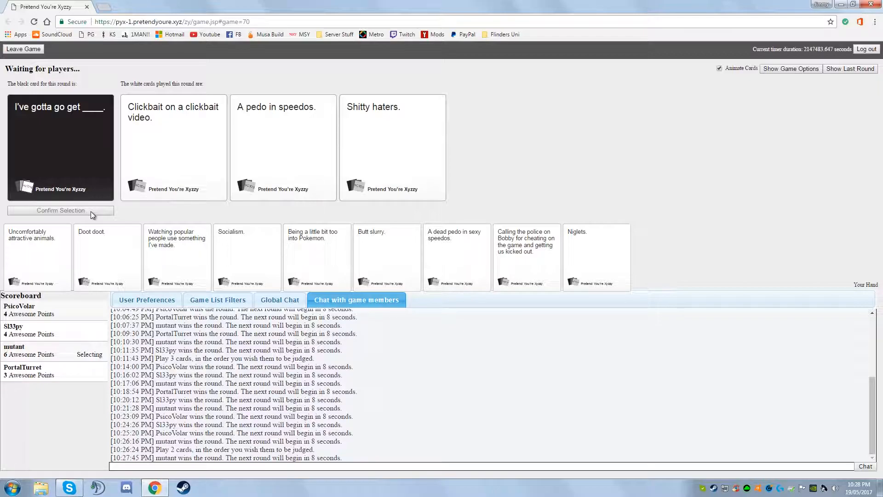
left_click(392, 148)
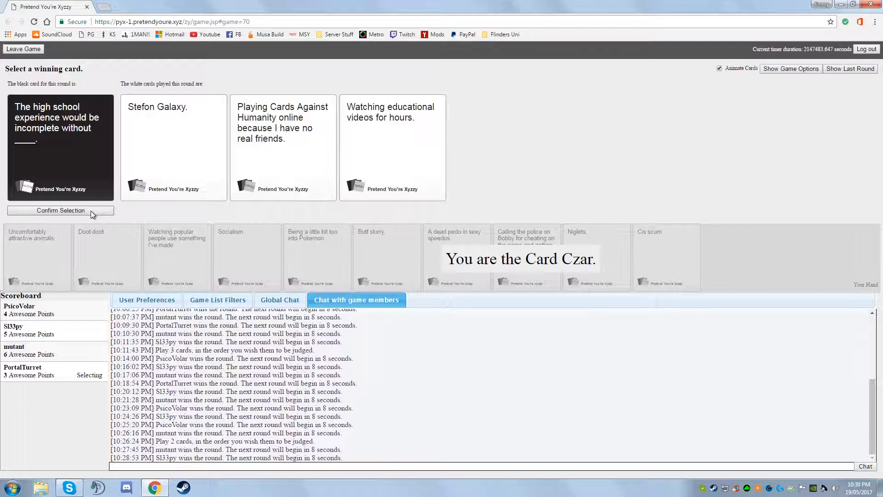
Confirm the chosen answer as winner of the high school experience round
left_click(283, 148)
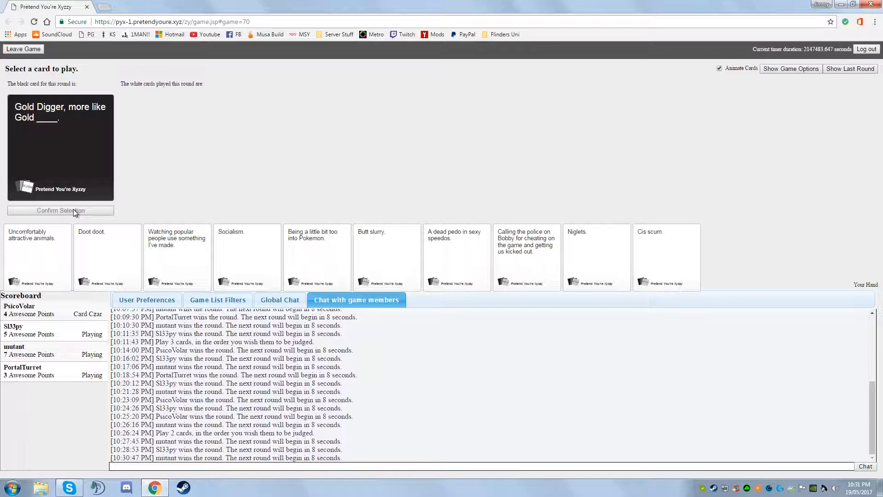
mouse_move(214, 186)
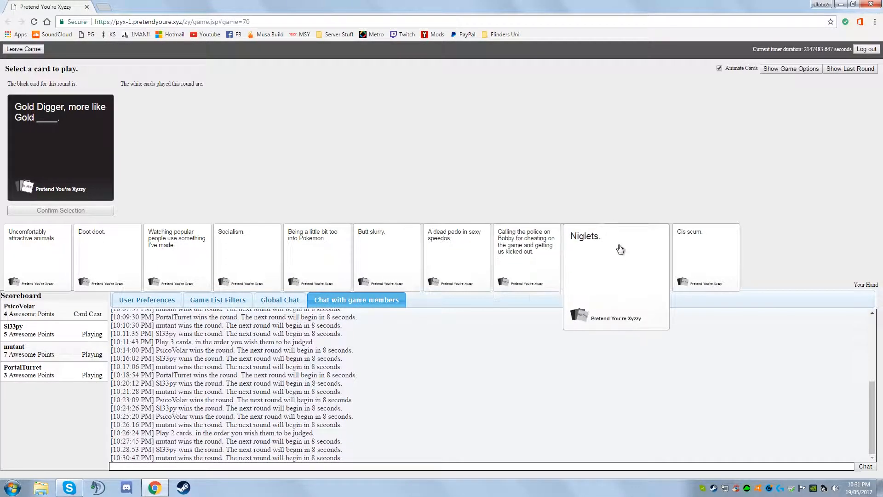
mouse_move(571, 274)
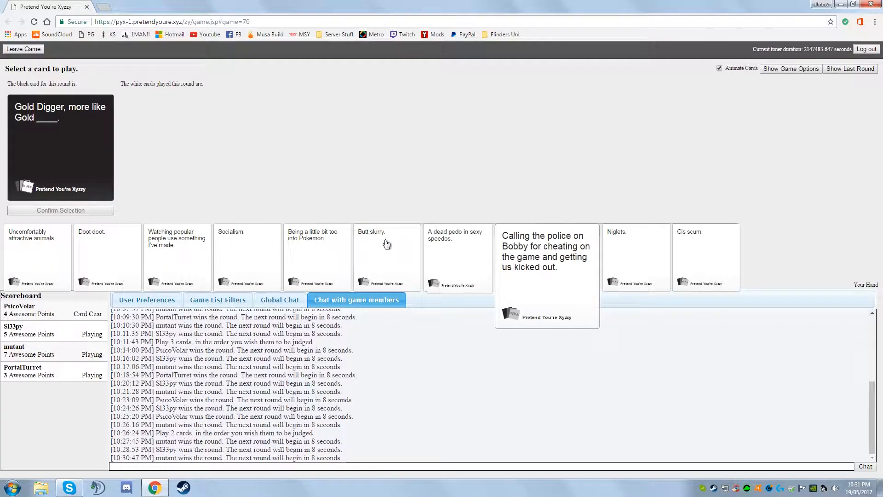
Settle on and play 'A dead pedo in sexy speedos.' for the Gold Digger round
left_click(459, 256)
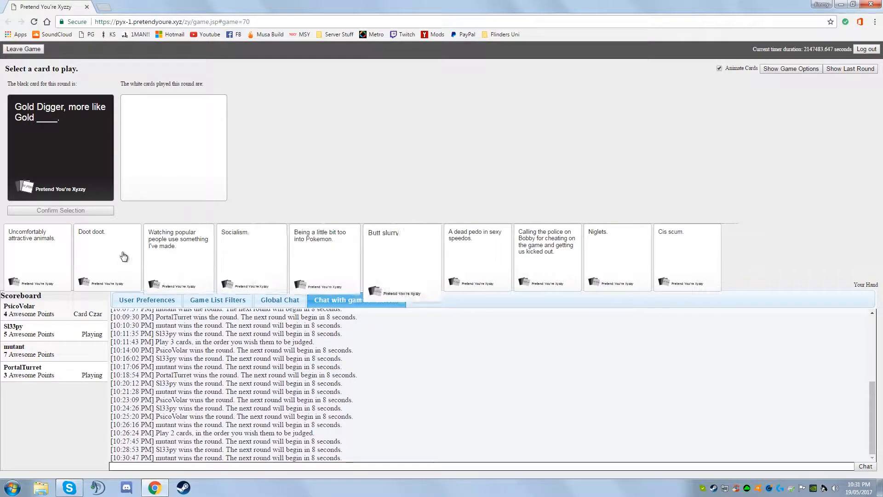
left_click(176, 257)
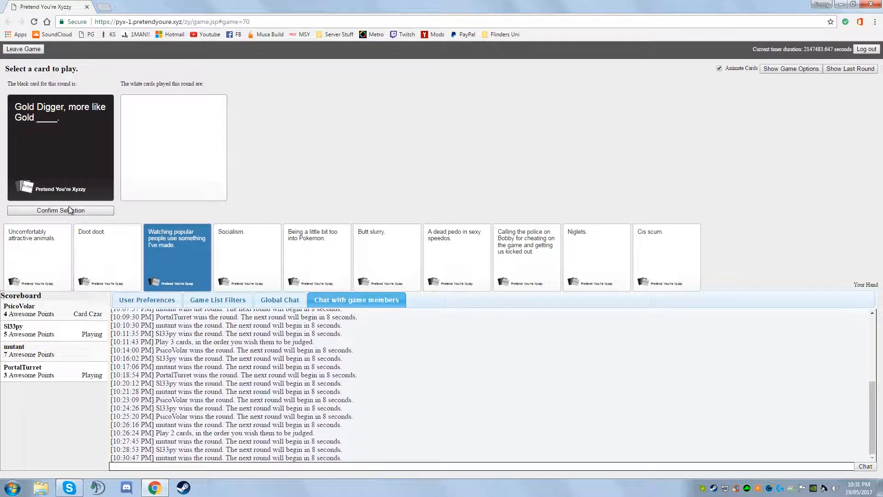
left_click(458, 257)
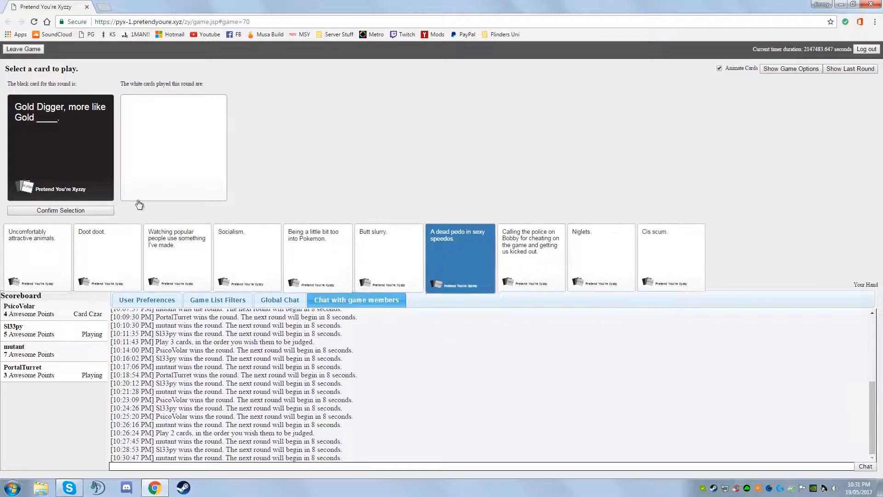
left_click(60, 210)
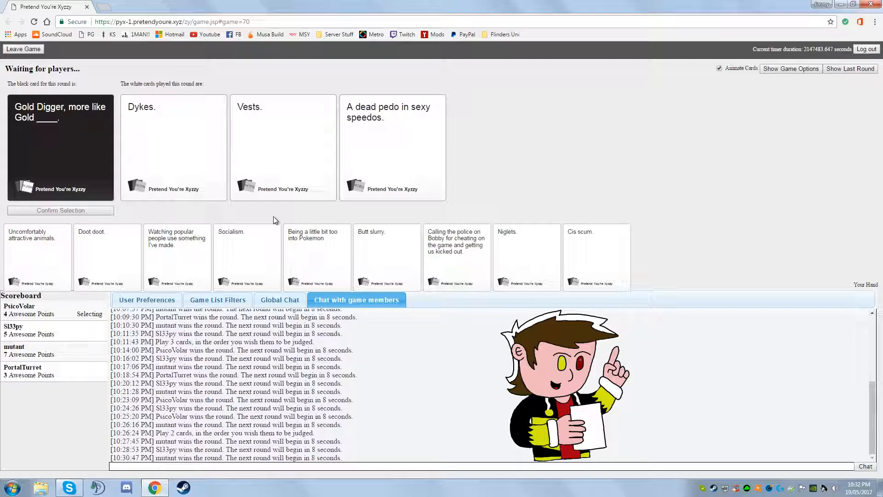
Acknowledge PortalTurret's round win as the buying-something-once black card is dealt
left_click(393, 147)
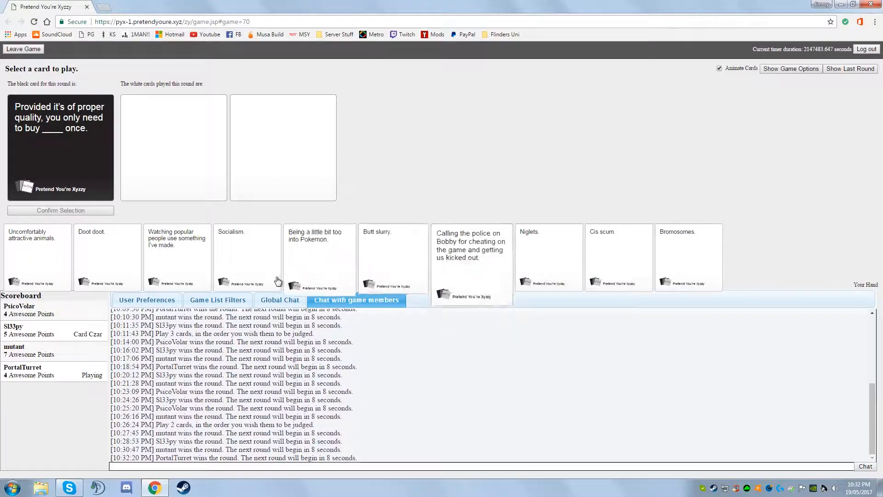
Play 'Socialism.' as the answer to the proper-quality black card
left_click(246, 256)
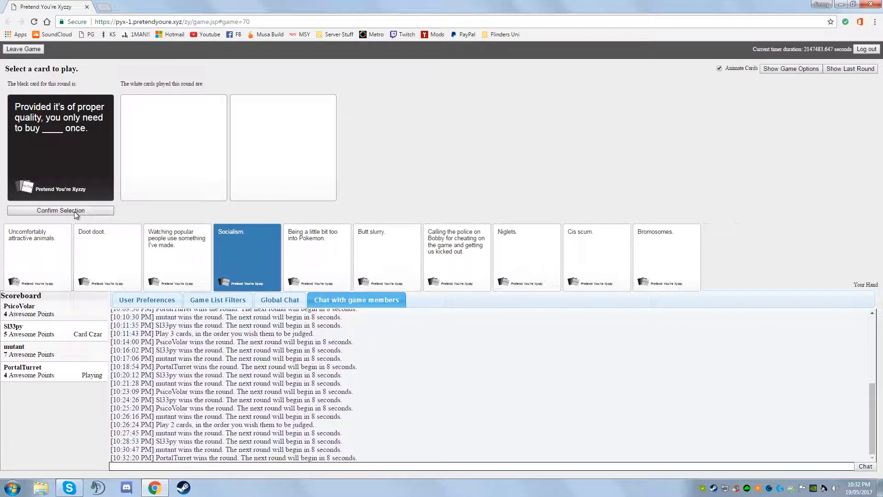
left_click(61, 210)
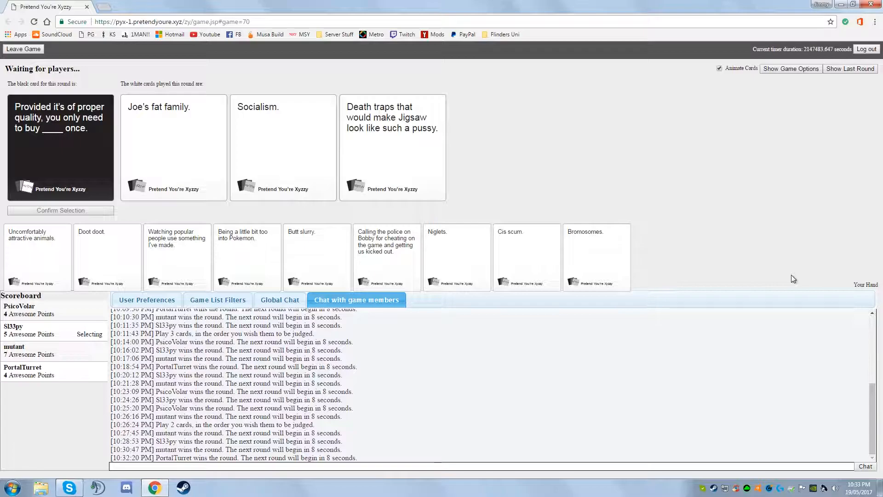
left_click(393, 141)
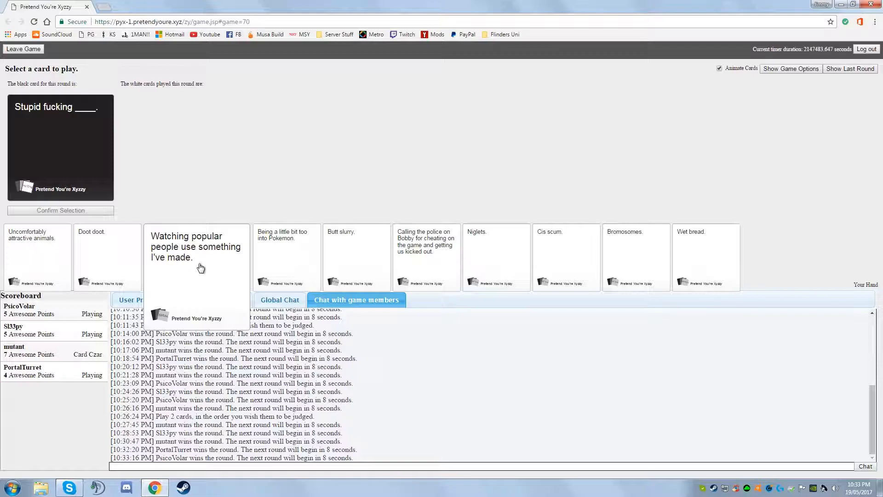
mouse_move(318, 254)
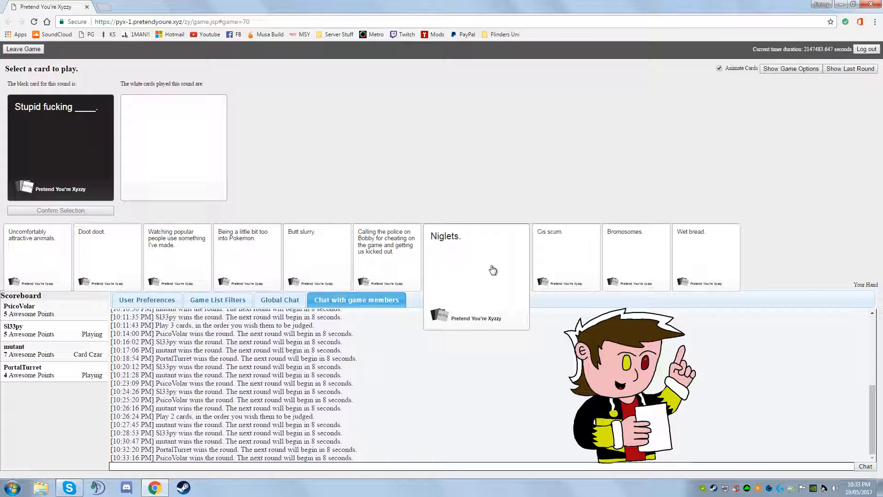
Play 'Niglets.' as the answer to the Stupid fucking black card
left_click(476, 256)
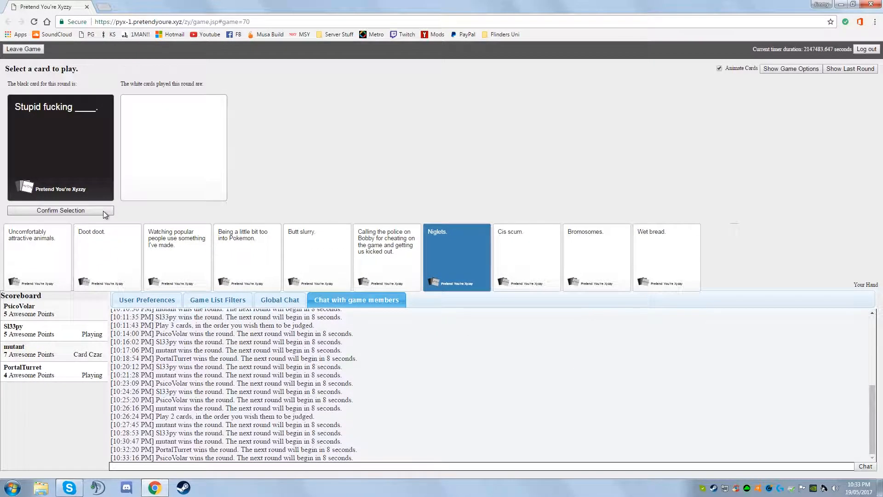
left_click(61, 209)
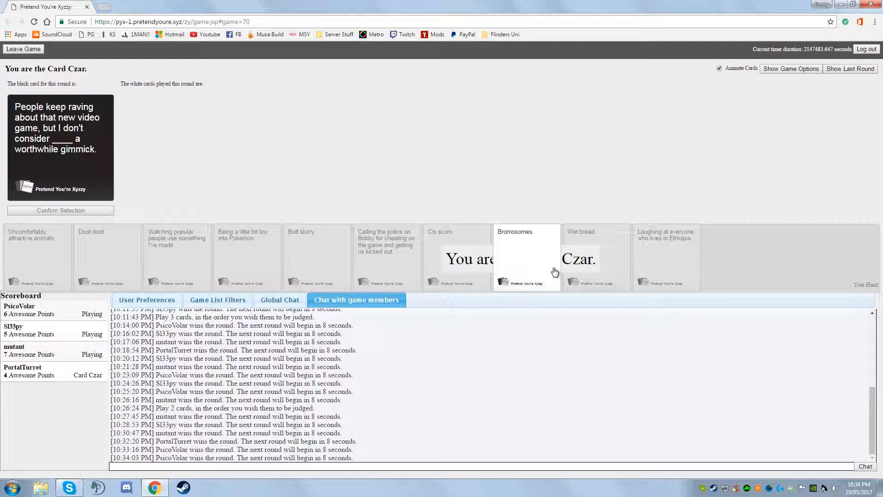
mouse_move(532, 185)
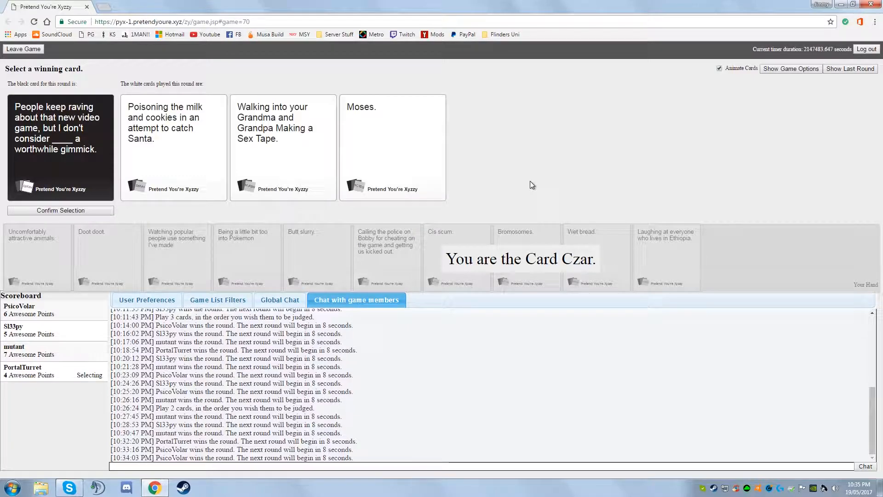
mouse_move(536, 152)
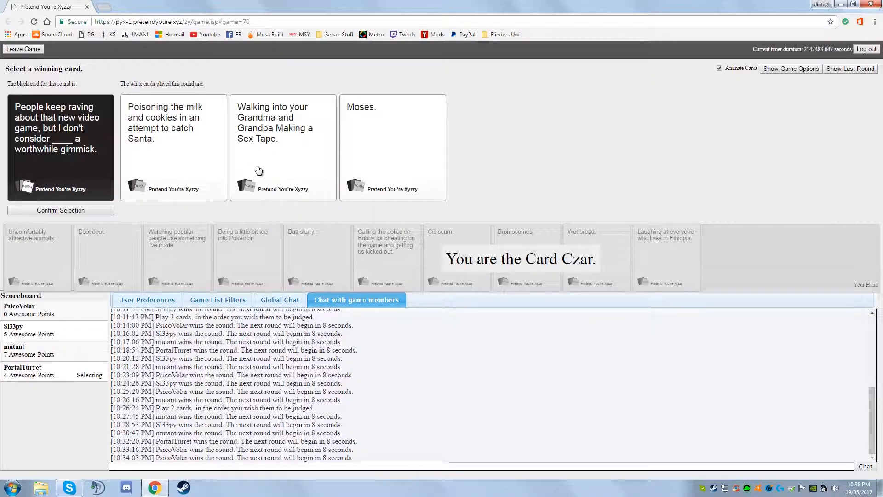
Pick the Grandma and Grandpa sex-tape card as the video-game gimmick round winner
left_click(282, 130)
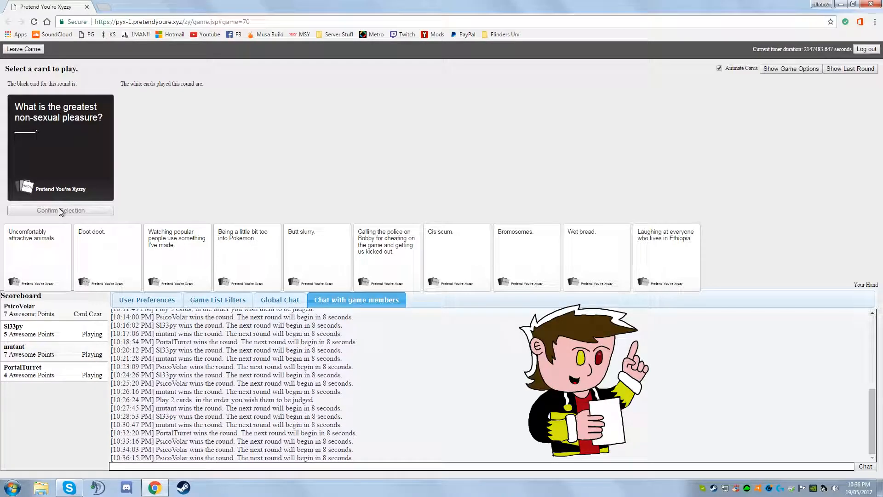
Play 'Wet bread.' as the greatest non-sexual pleasure answer
left_click(596, 256)
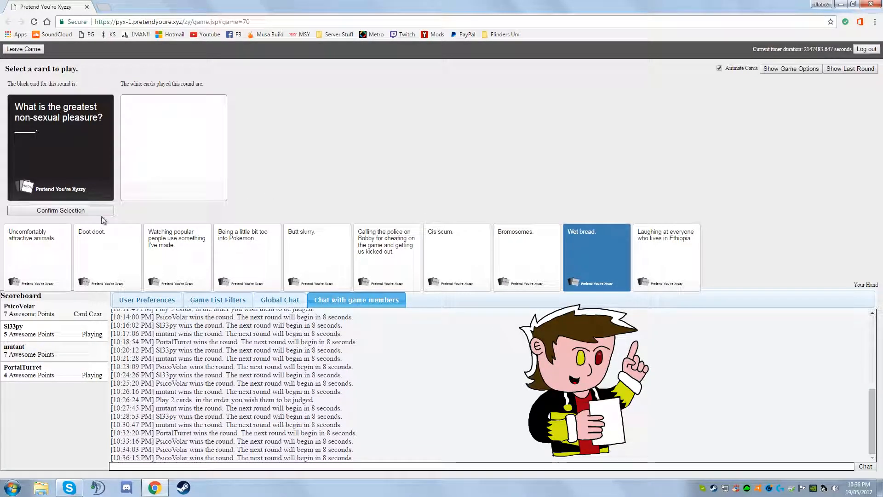
left_click(61, 209)
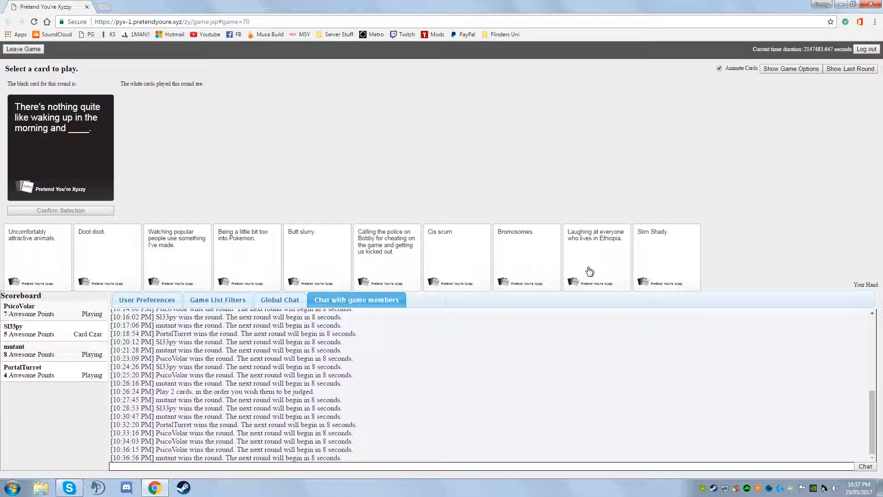
Play 'Laughing at everyone who lives in Ethiopia.' for the waking-up round and view the next round's cards
left_click(456, 256)
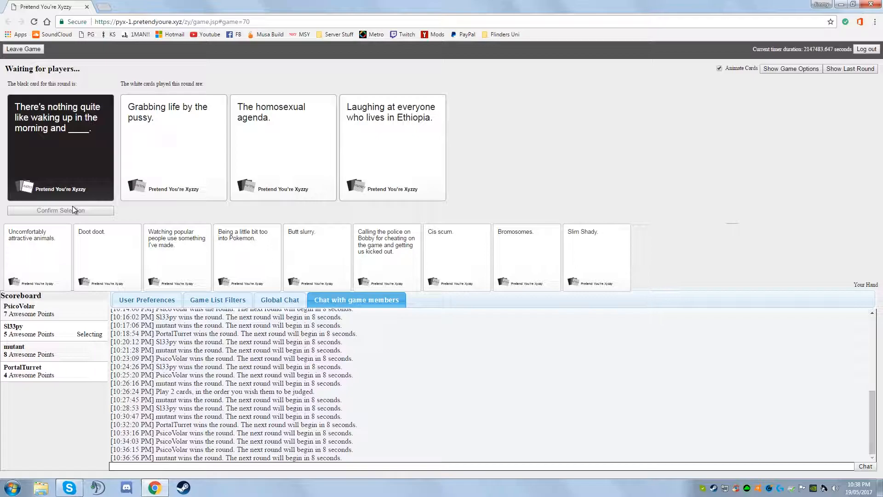
left_click(174, 147)
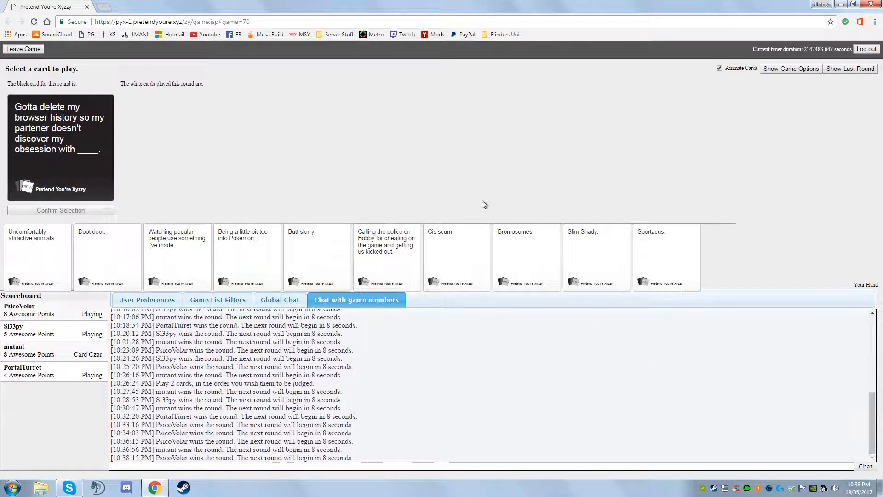
mouse_move(492, 179)
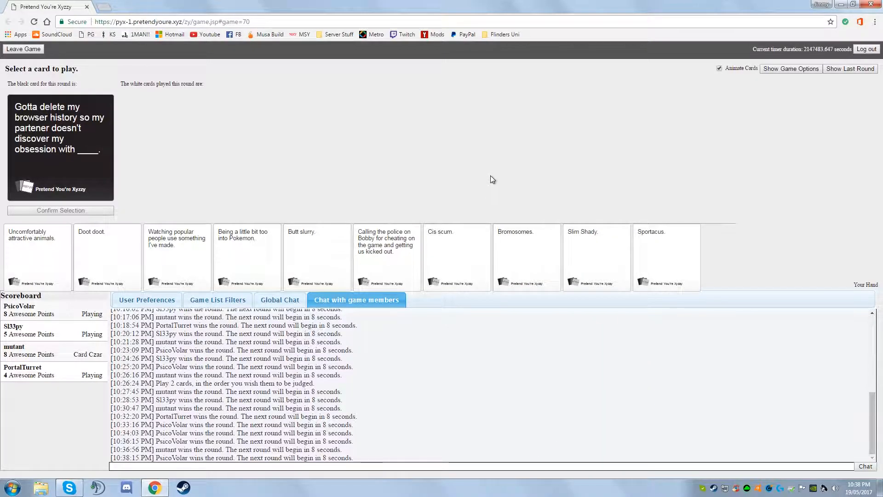
mouse_move(513, 227)
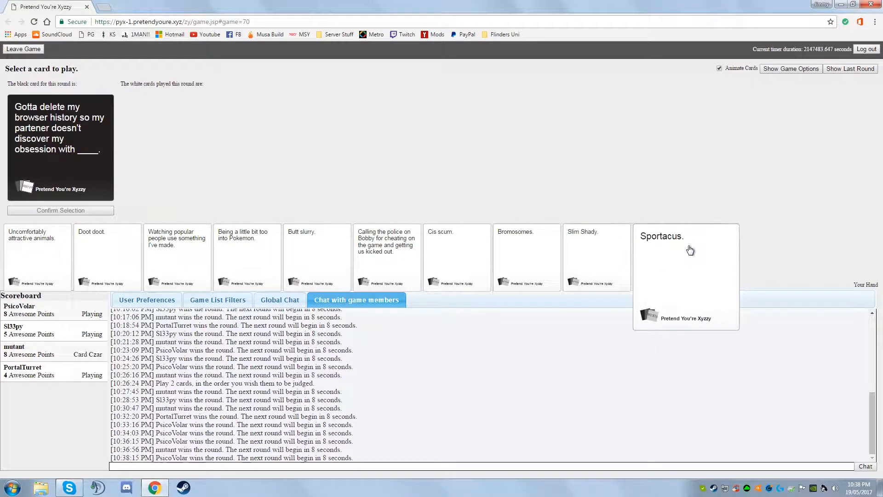
mouse_move(635, 250)
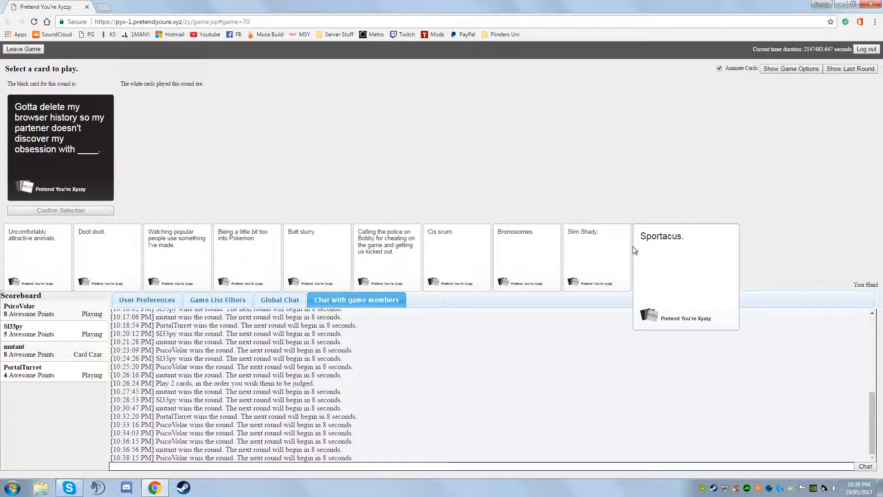
Play the 'Slim Shady.' card and confirm it for the browser-history round
left_click(596, 257)
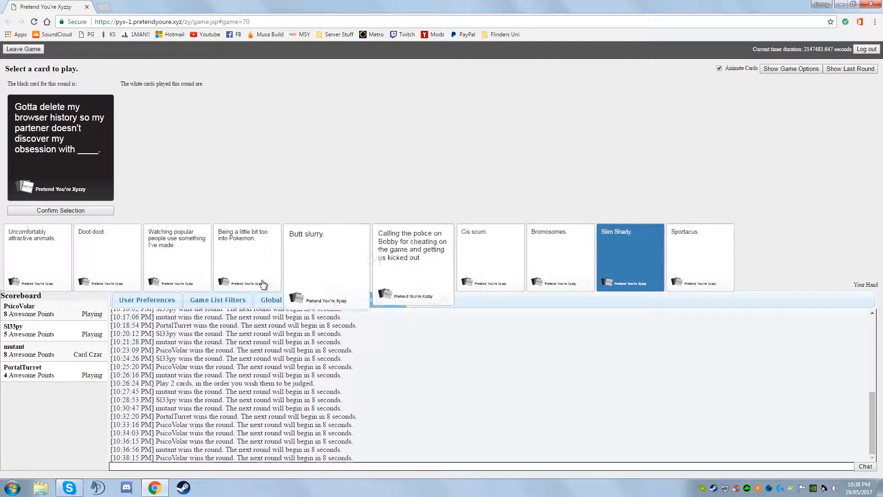
left_click(61, 210)
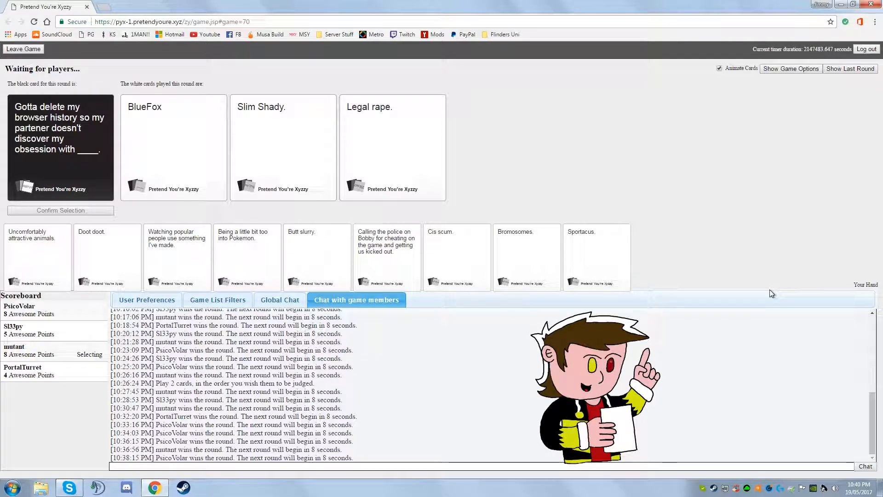
Review the played white cards answering the murder black card as Card Czar
left_click(282, 147)
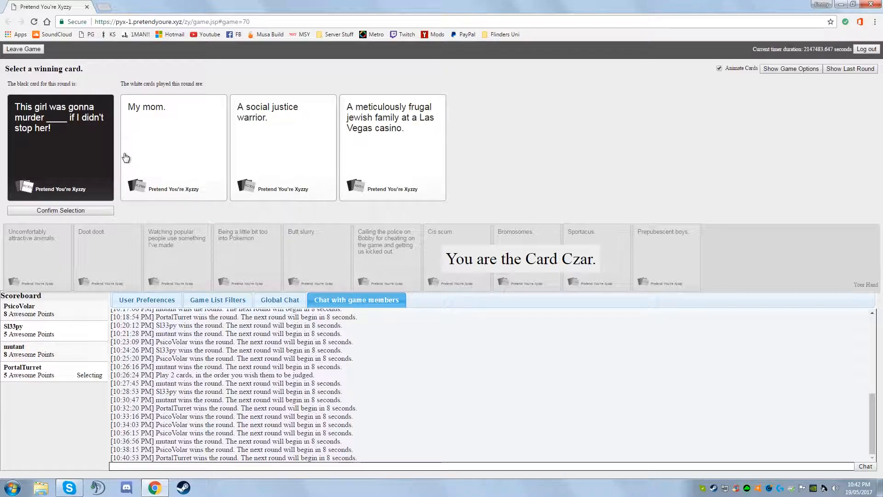
Pick the winning answer to the murder card, awarding the round to PsicoVolar
left_click(174, 146)
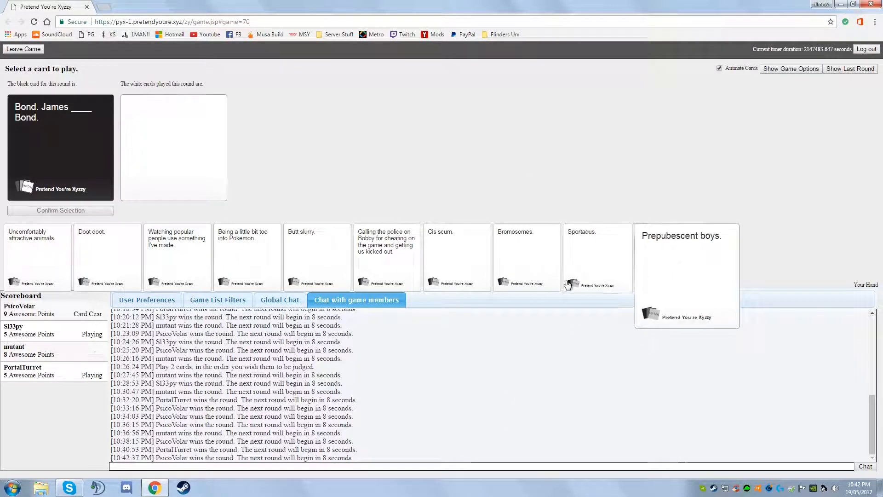
Play the 'Cis scum.' card, then choose the winning answer for the Bond round so mutant scores
left_click(456, 257)
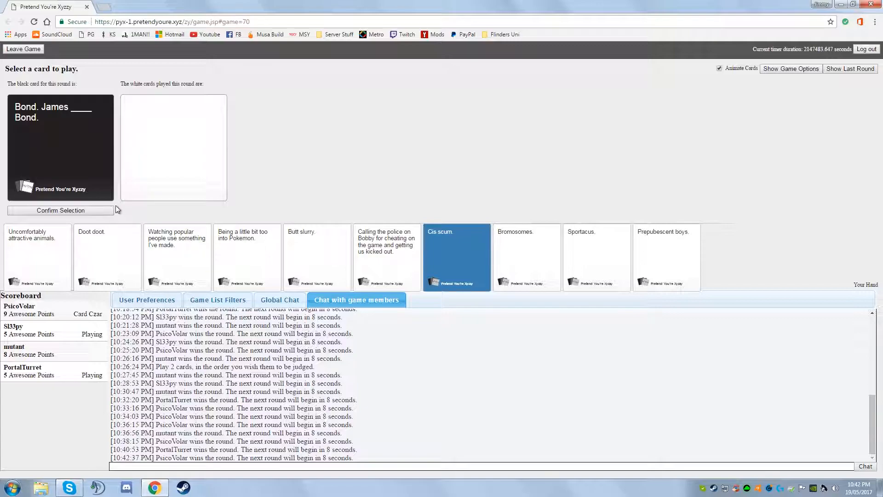
left_click(61, 210)
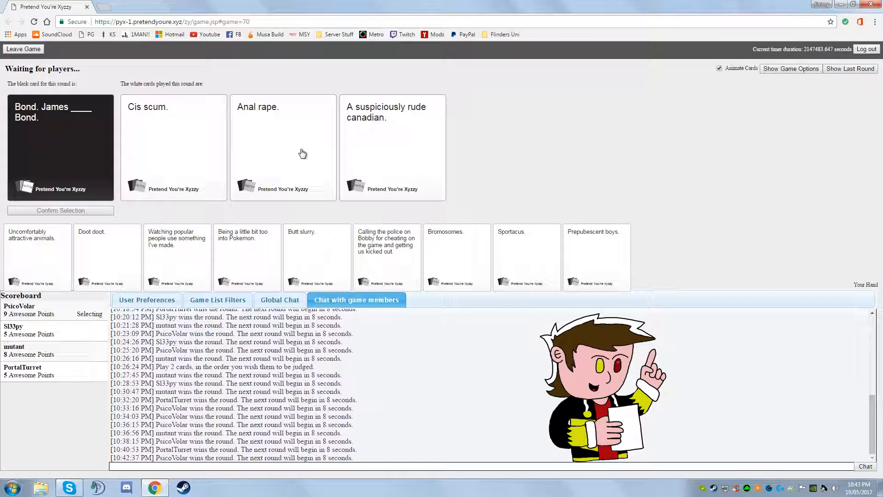
left_click(390, 147)
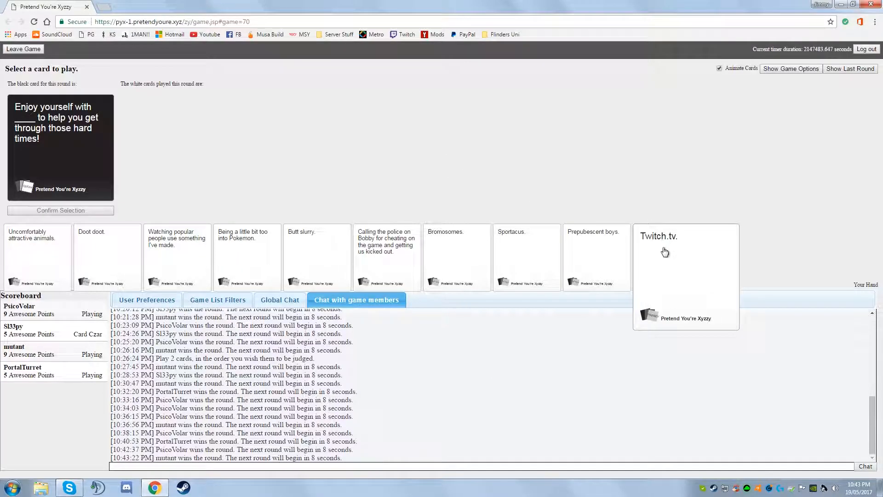
mouse_move(458, 253)
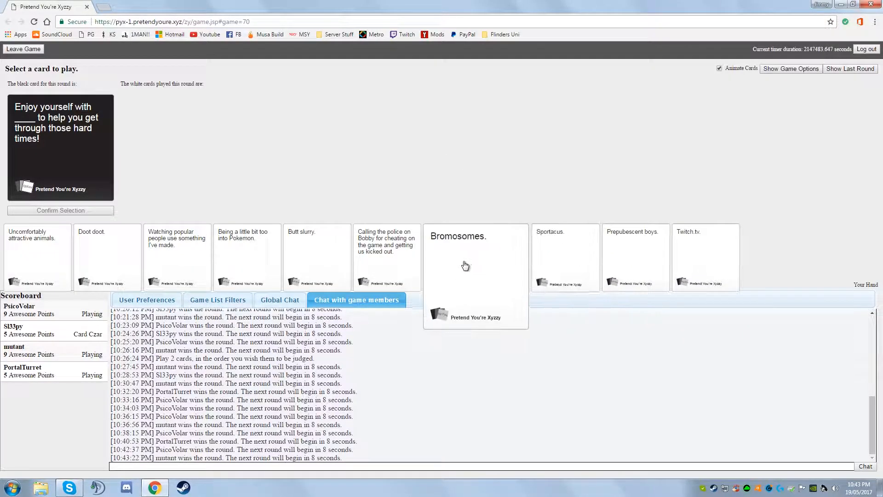
mouse_move(566, 268)
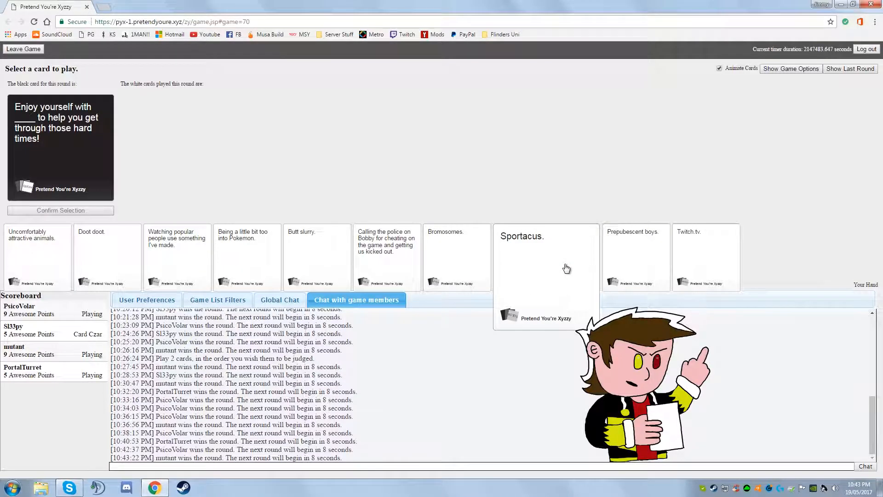
Play 'Twitch.tv' as the hard-times answer and view the following cure-cancer round
left_click(666, 257)
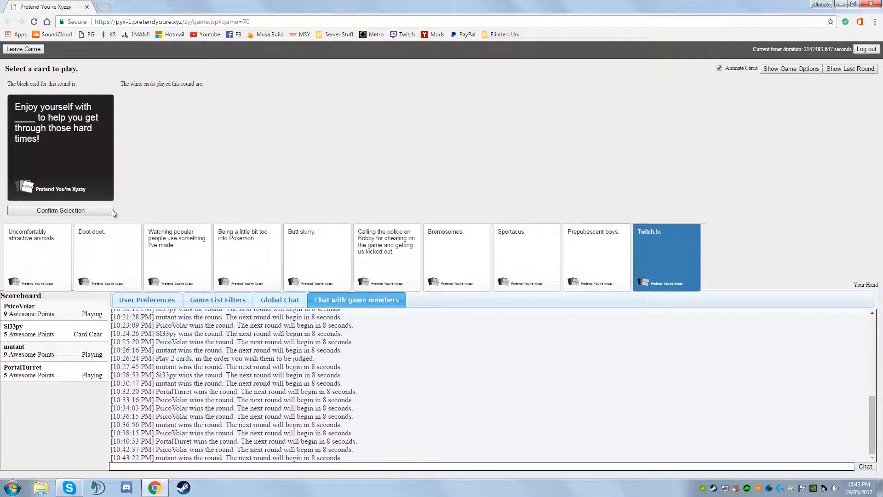
left_click(61, 210)
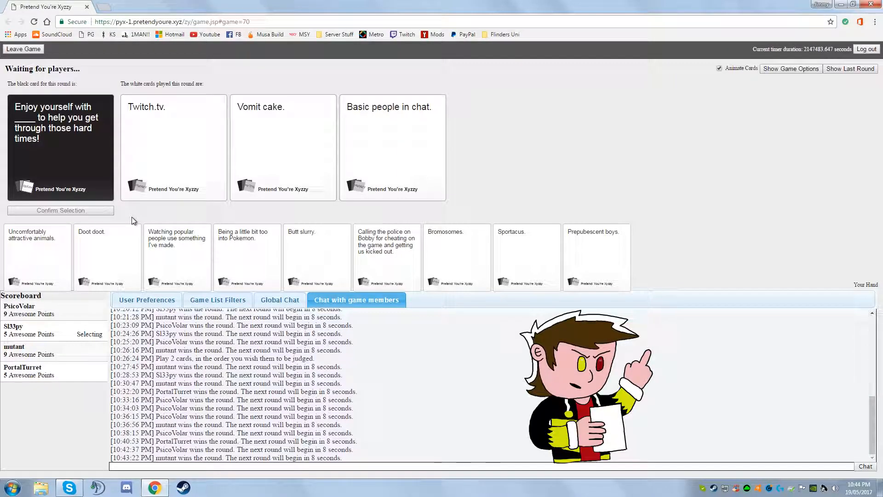
left_click(174, 147)
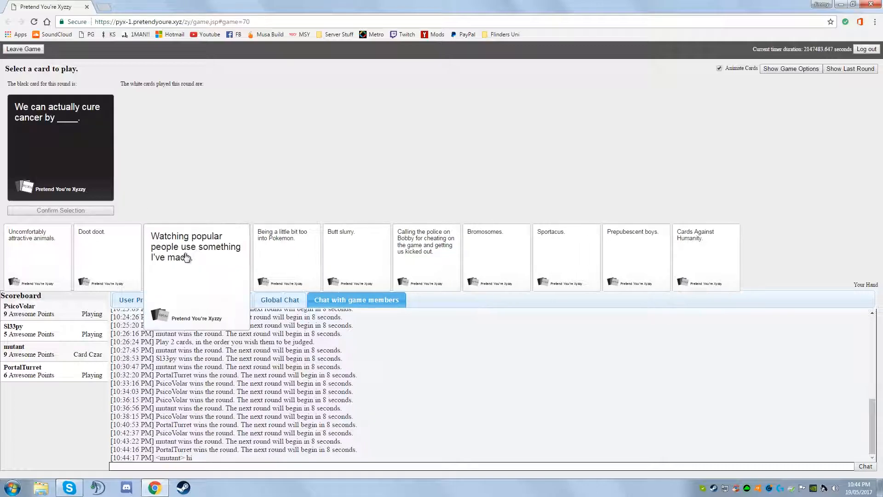
mouse_move(432, 275)
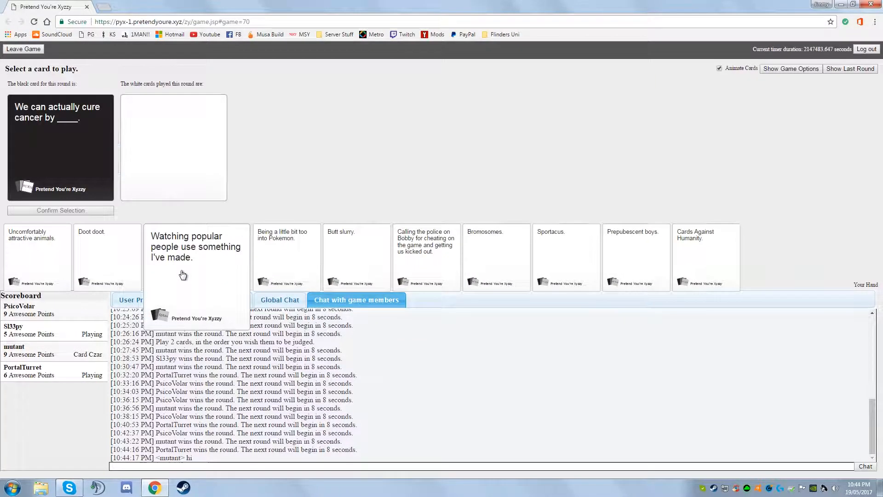
mouse_move(291, 280)
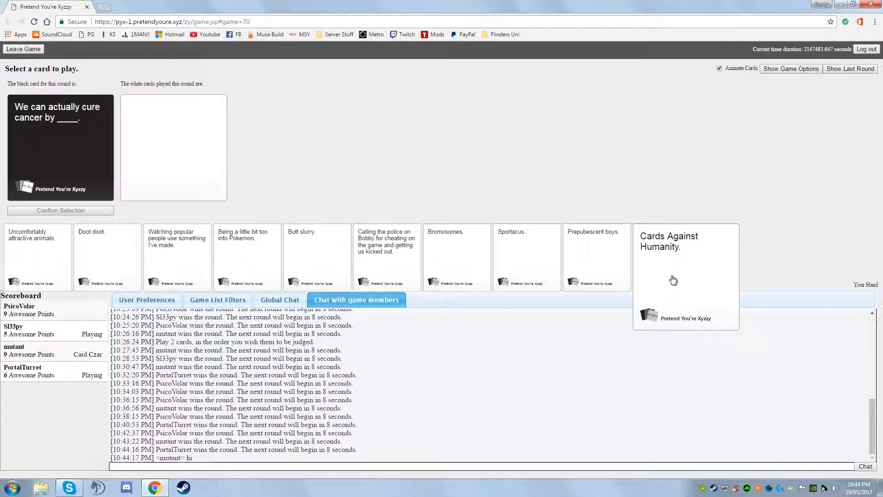
Play 'Cards Against Humanity.' as the cure-cancer answer and submit it for judging
left_click(674, 256)
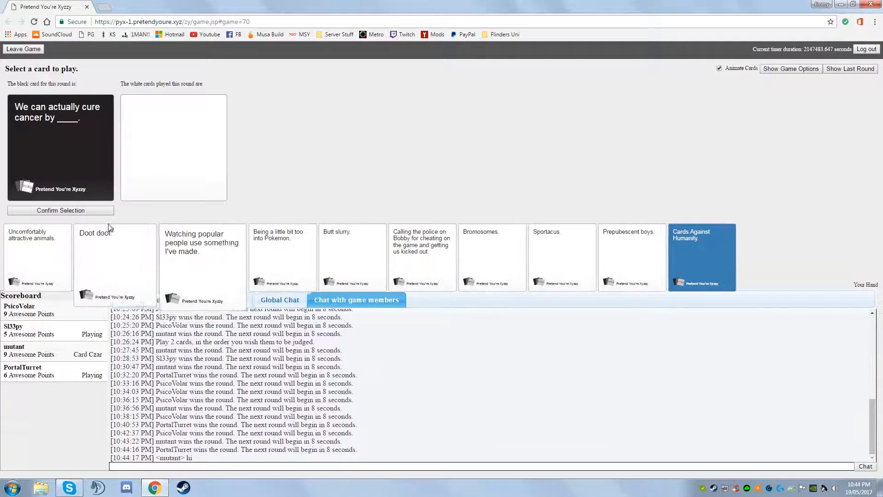
left_click(61, 210)
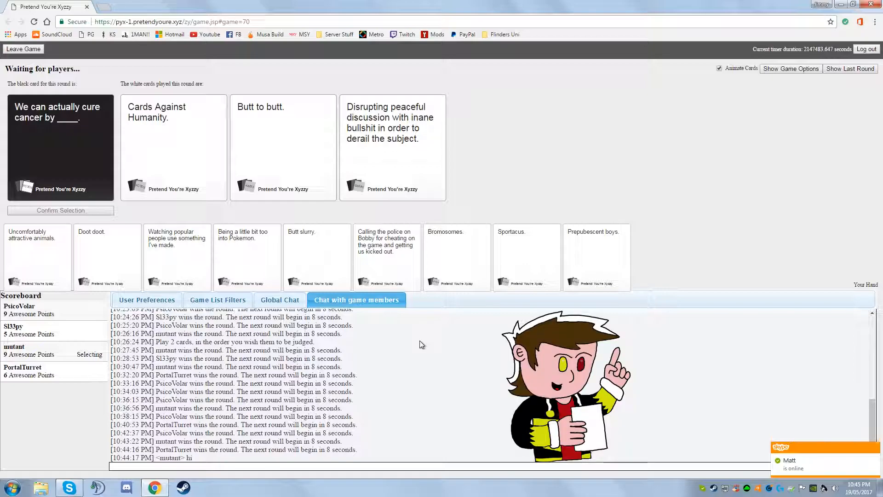
left_click(392, 147)
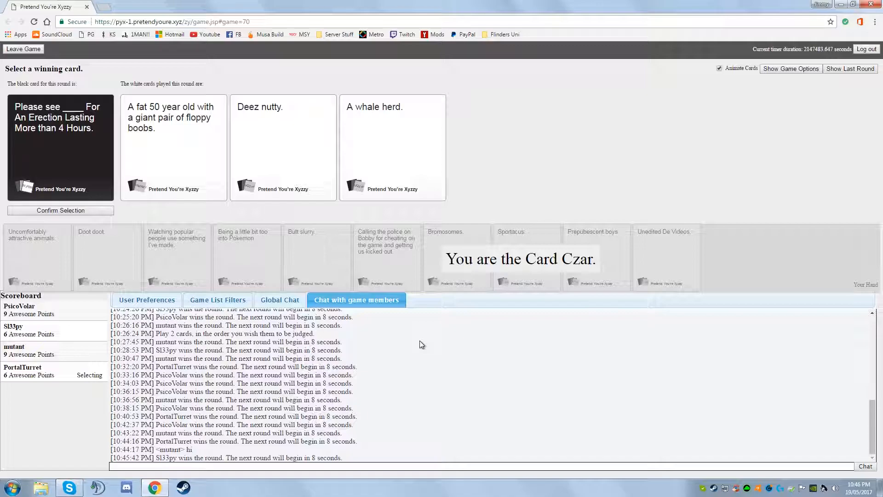
mouse_move(332, 141)
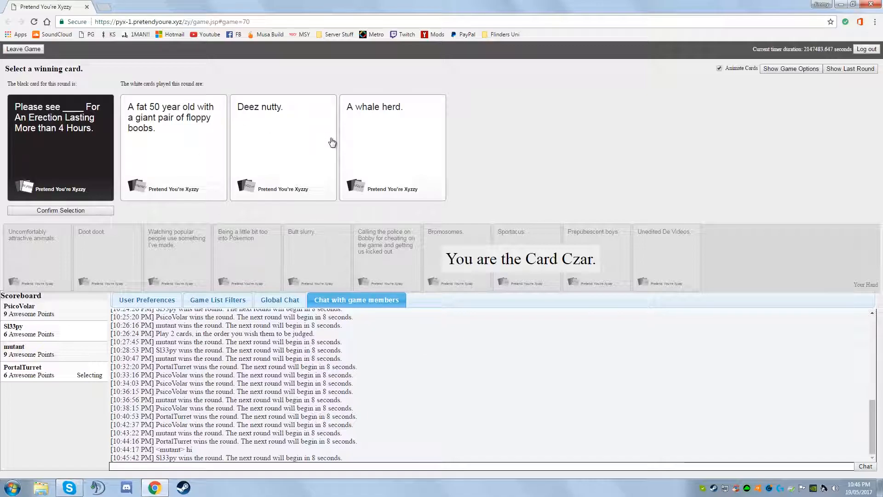
mouse_move(136, 159)
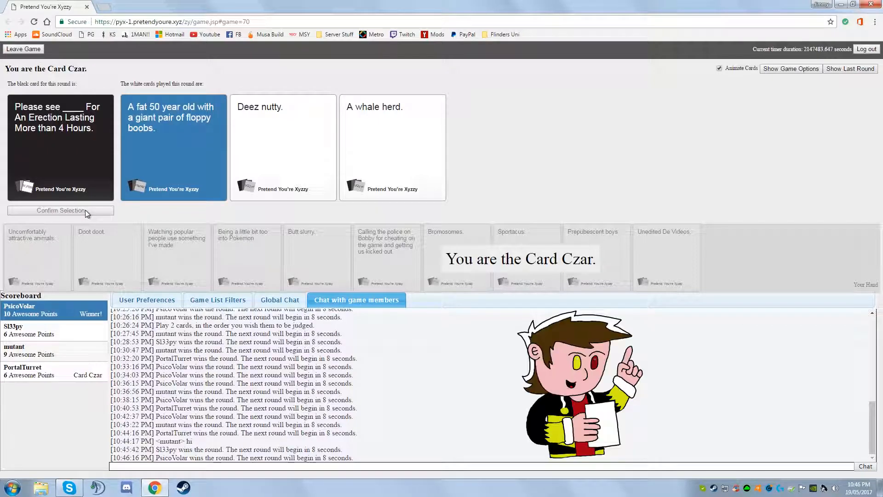
Award the 'A fat 50 year old' answer the win, taking PsicoVolar to 10 points
left_click(791, 68)
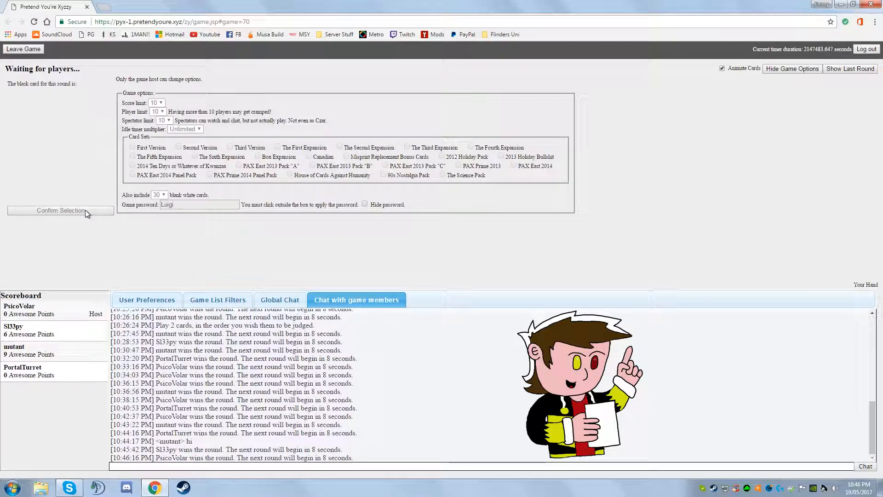